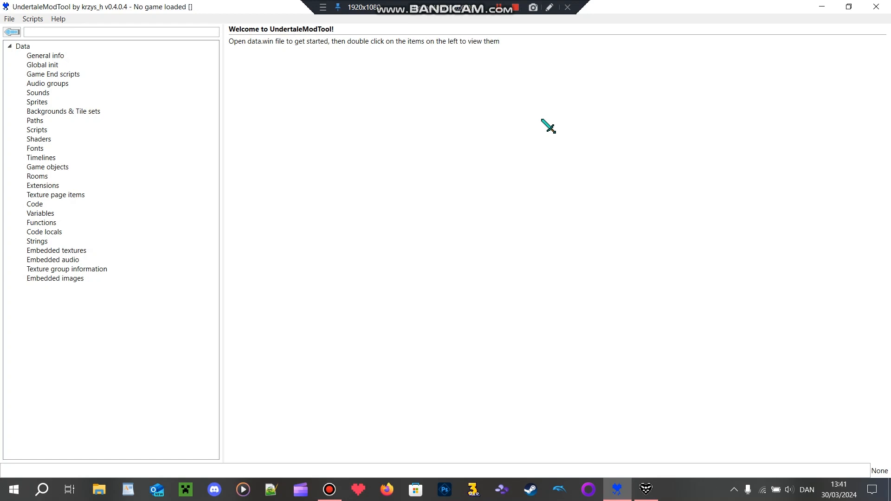
pyautogui.moveTo(555, 168)
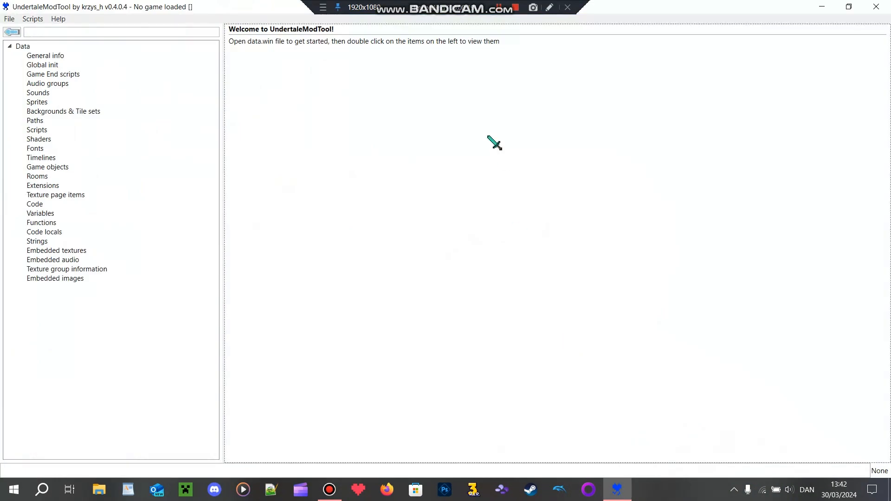
pyautogui.moveTo(268, 40)
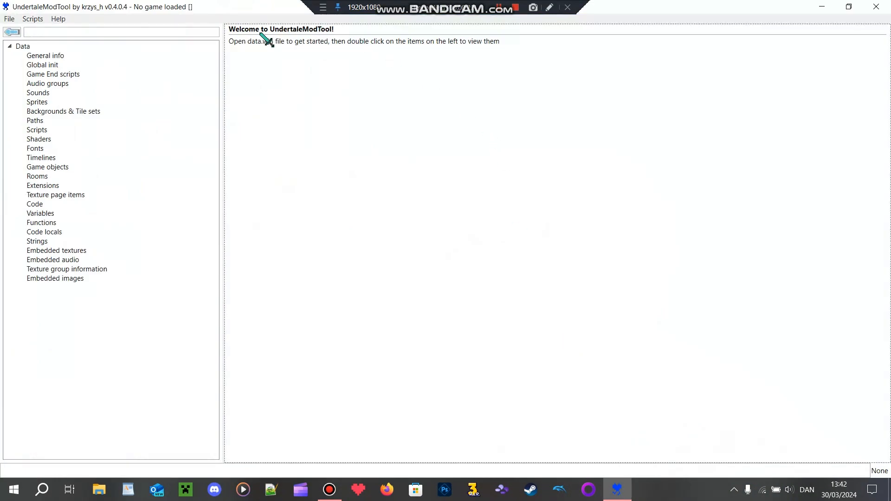
pyautogui.moveTo(330, 41)
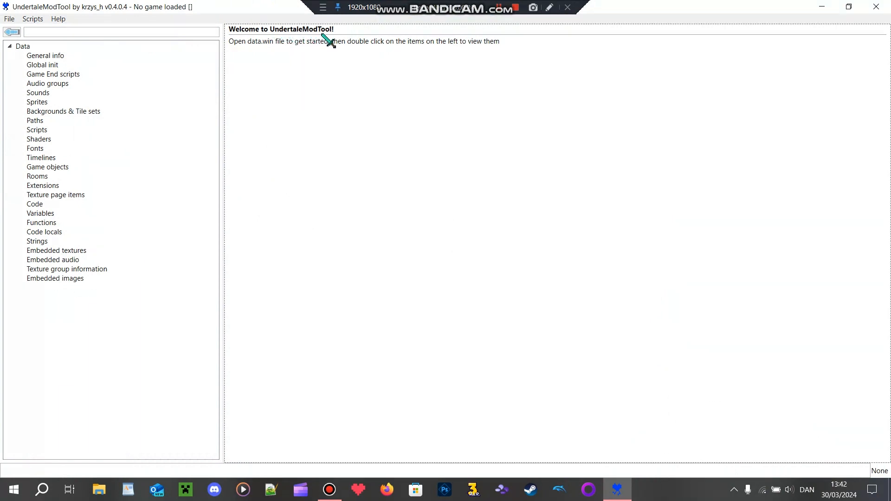
# Open the data file from steamapps/common/DELTARUNEdemo through File > Open
pyautogui.click(9, 19)
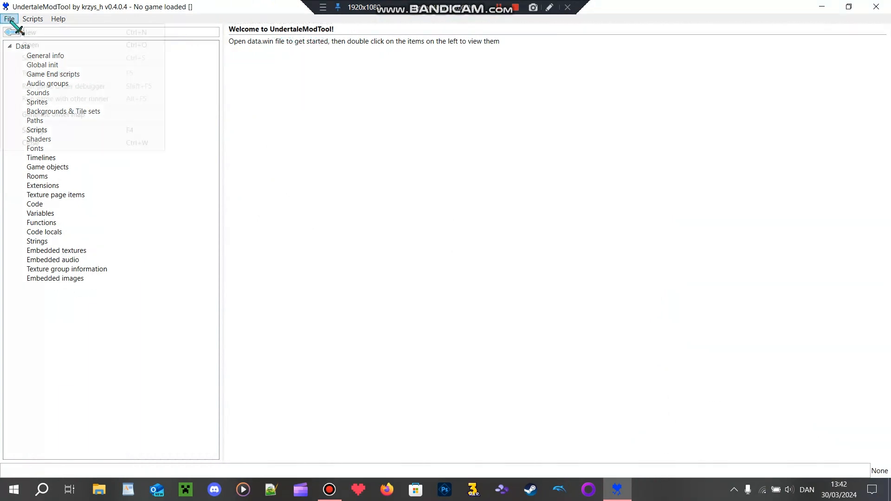
pyautogui.click(9, 19)
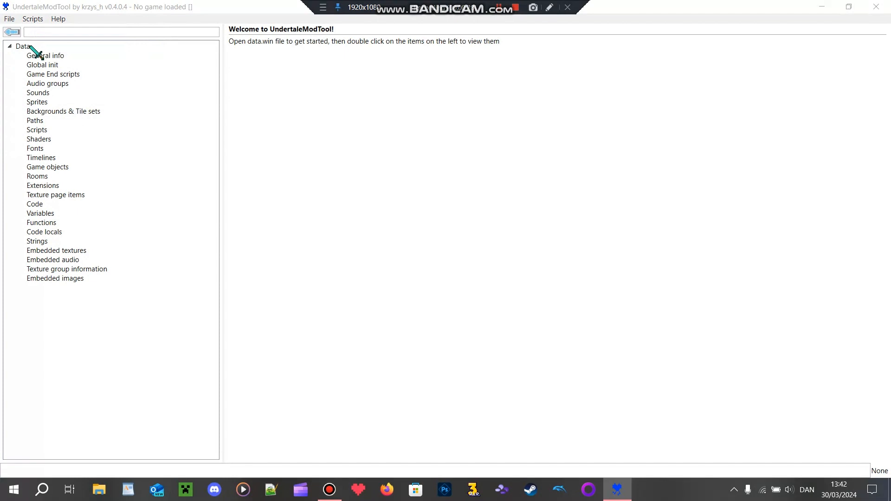
pyautogui.click(9, 18)
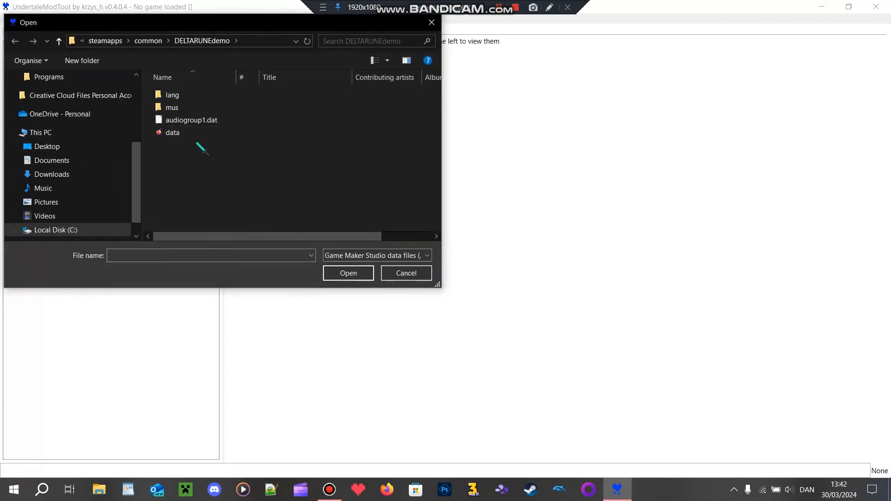
pyautogui.click(172, 132)
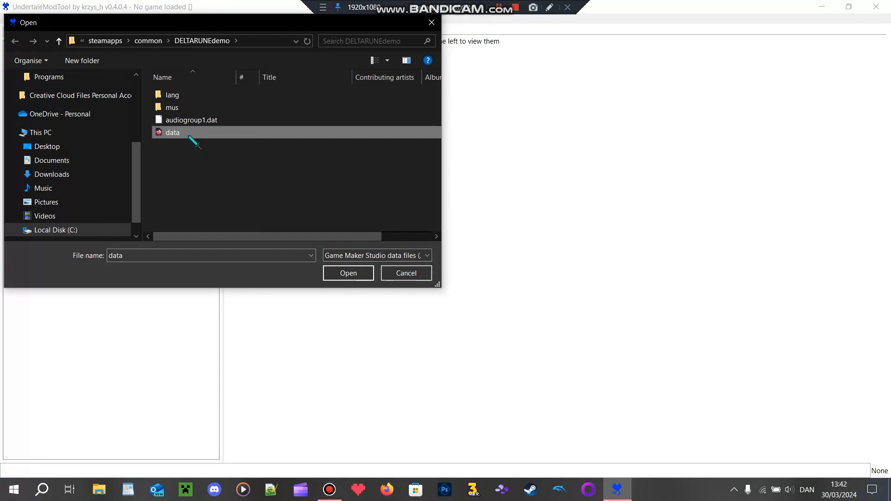
pyautogui.click(348, 273)
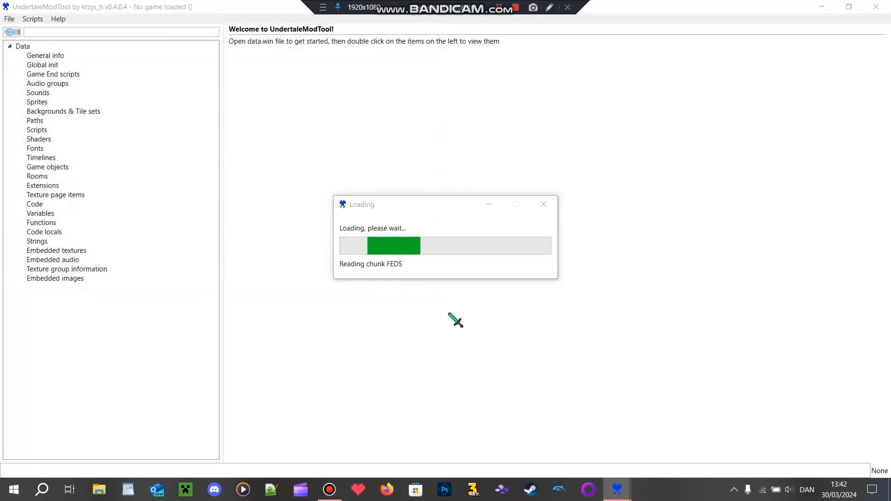
pyautogui.moveTo(494, 313)
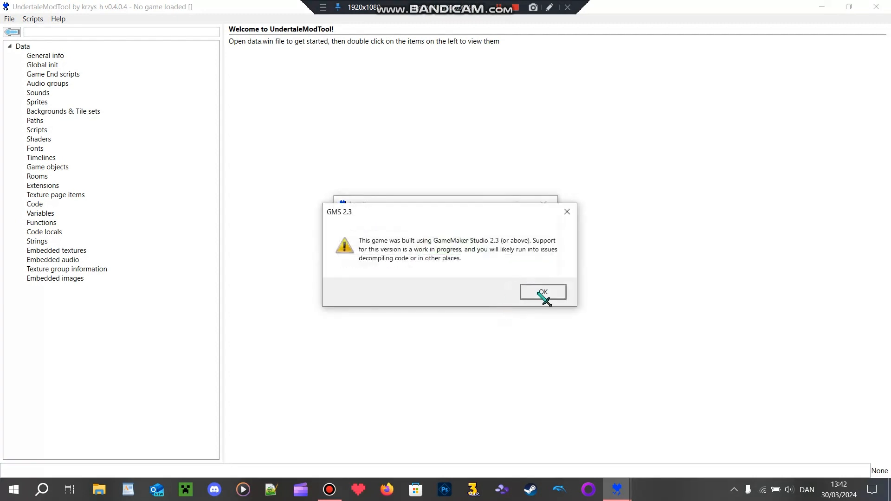
# Dismiss the GMS 2.3 warning and view sprite spr_cutscene_01_toriel_holding_tin_upset_down's details
pyautogui.click(542, 291)
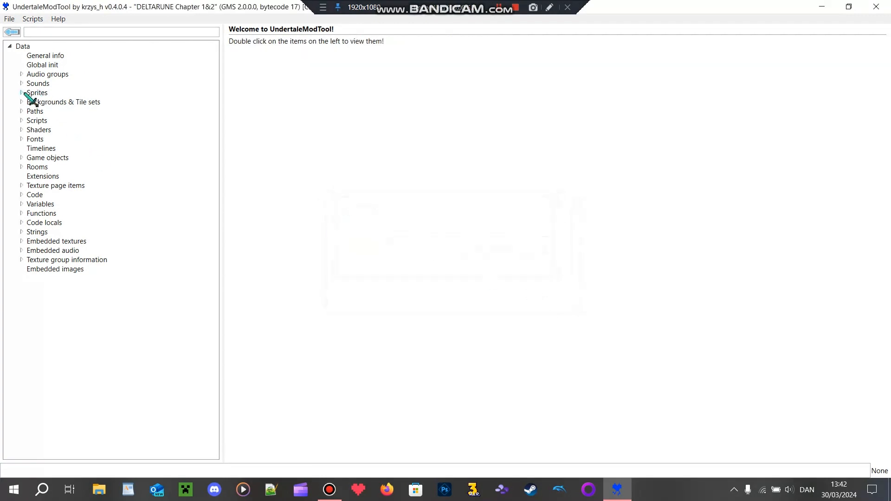
pyautogui.click(37, 92)
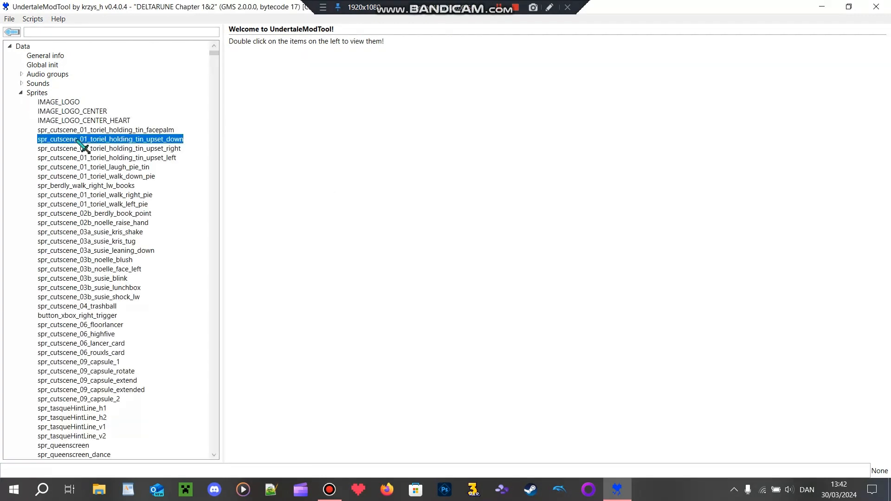
pyautogui.doubleClick(110, 138)
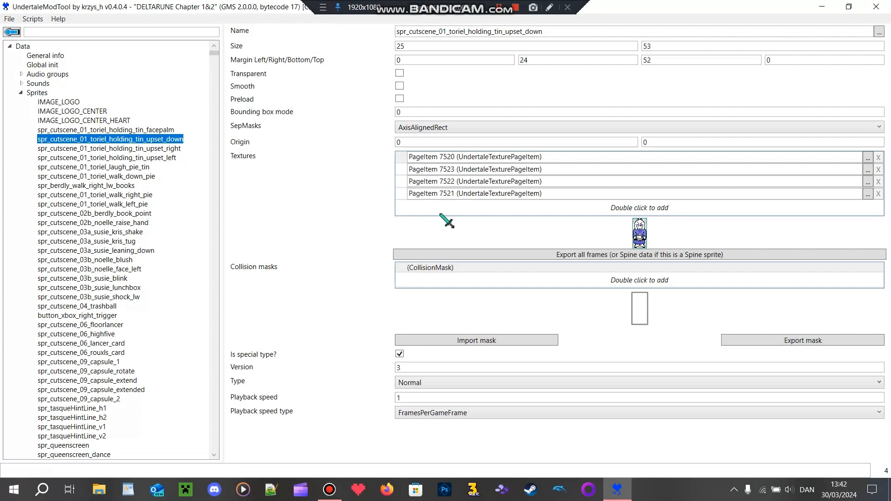
pyautogui.click(22, 93)
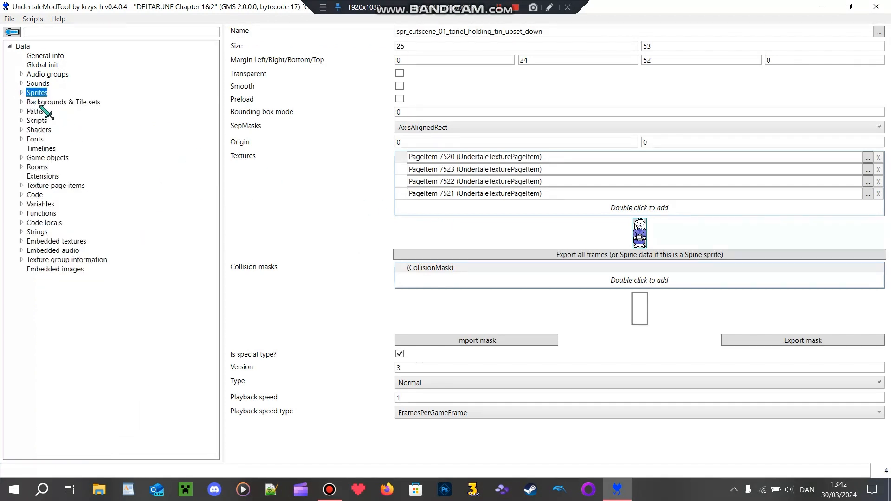
pyautogui.moveTo(54, 205)
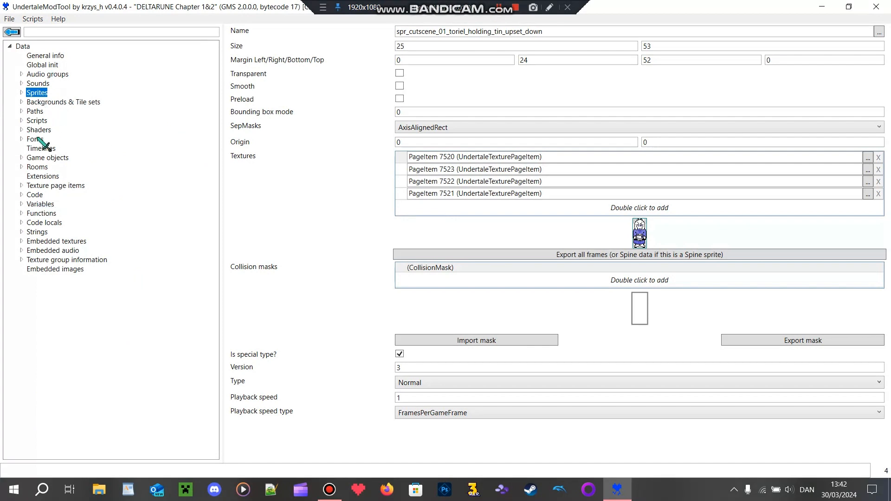
# Open room_GMS2_test and inspect its TILES layer and obj_mainchara instance 100109
pyautogui.click(81, 204)
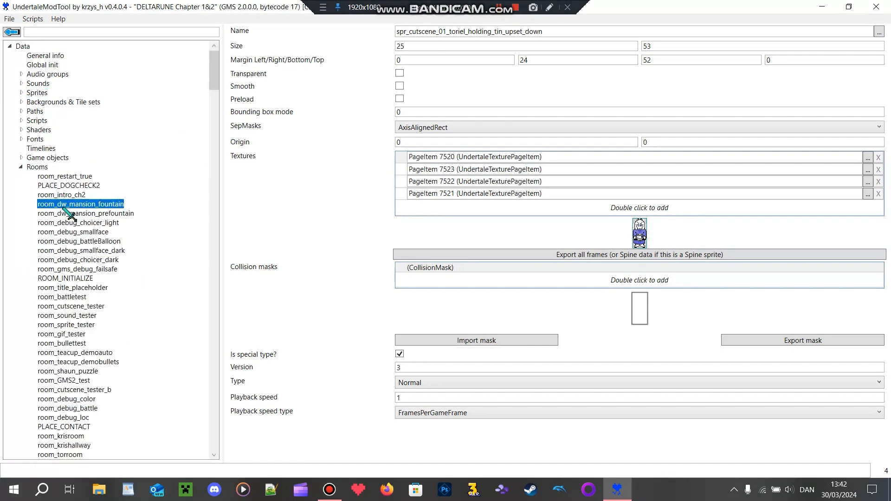
pyautogui.click(65, 324)
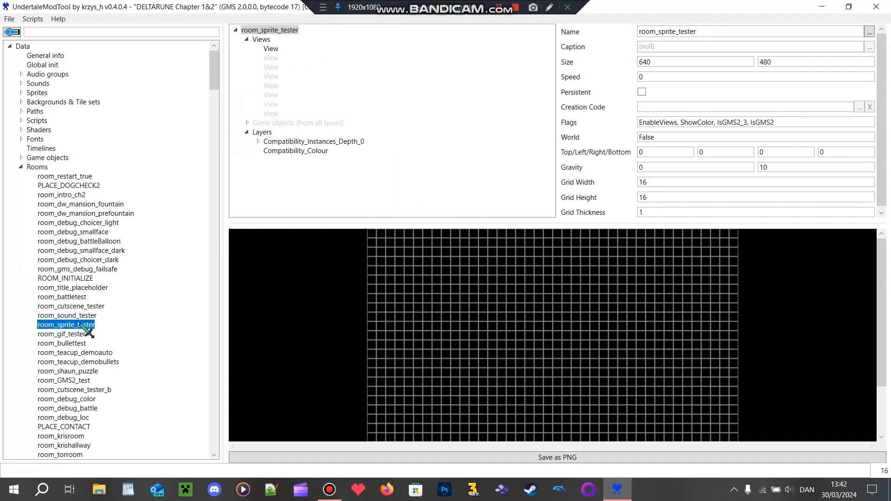
pyautogui.click(63, 380)
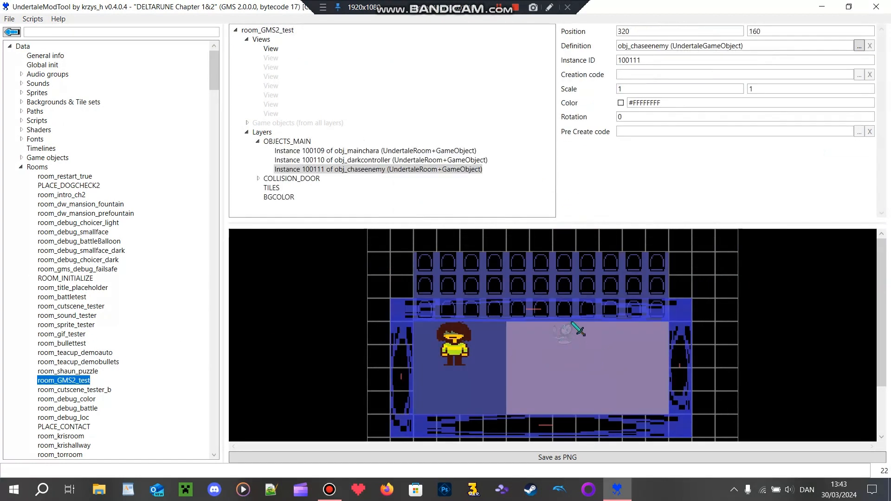
pyautogui.click(271, 188)
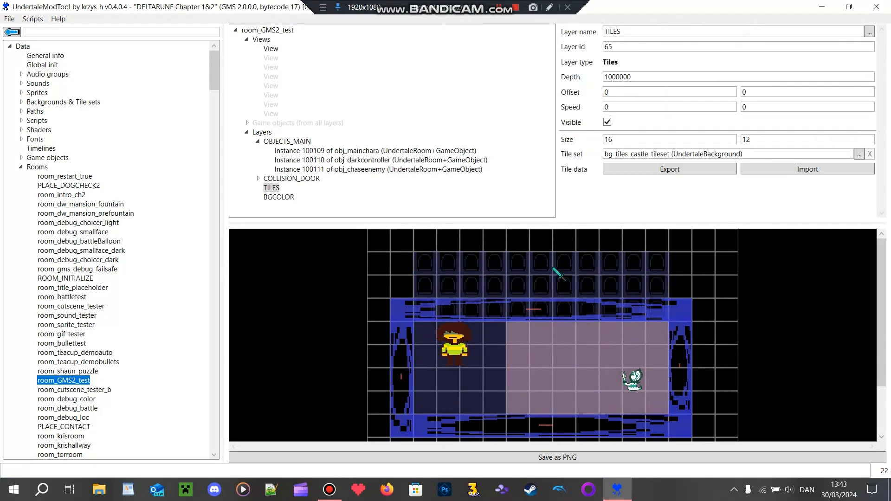
pyautogui.click(375, 151)
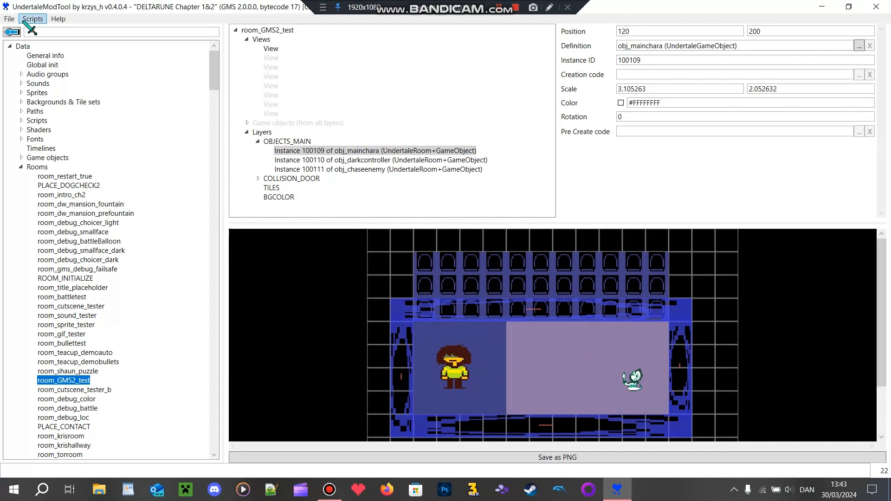
# Close the DELTARUNE data, confirming the quit and declining to save changes
pyautogui.click(877, 6)
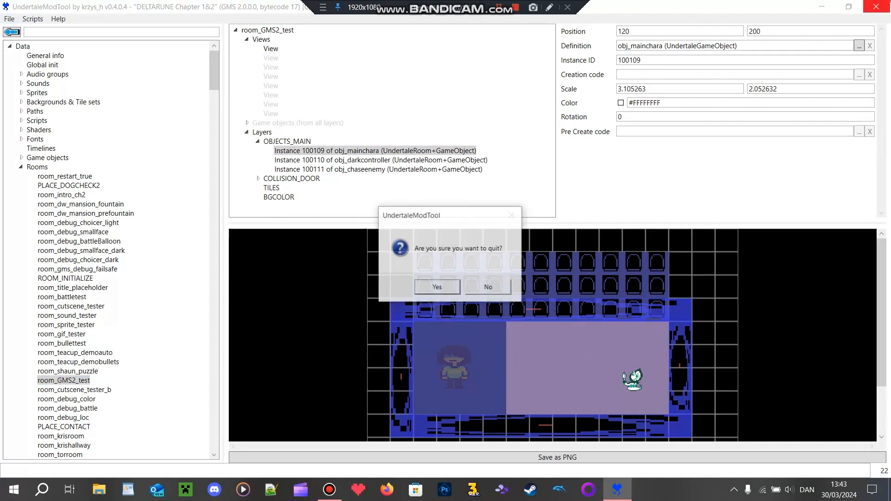
pyautogui.click(437, 286)
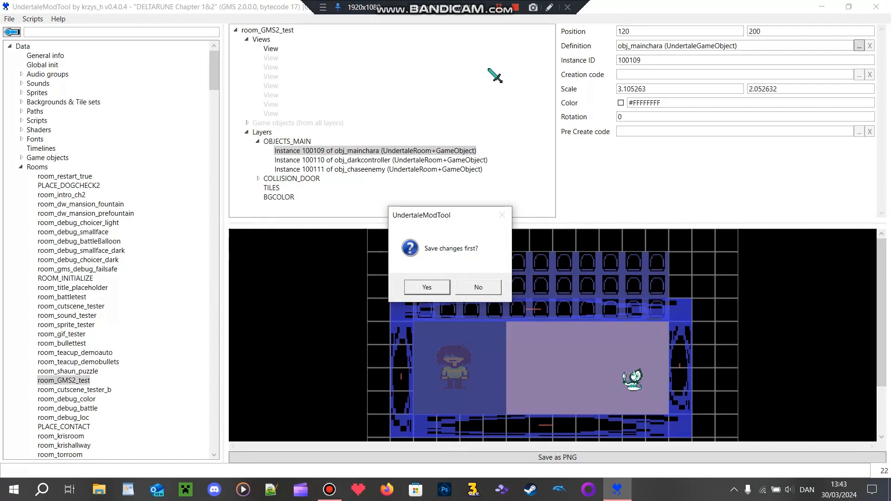
pyautogui.click(478, 287)
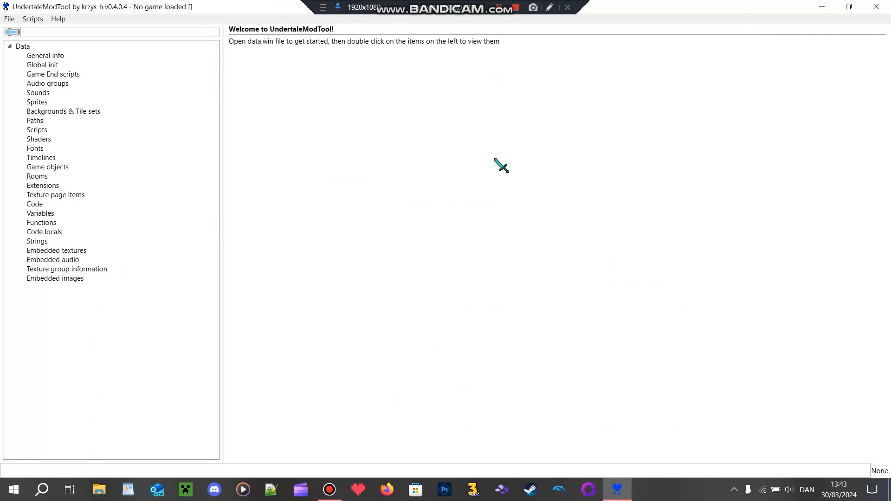
# Open data from Desktop > Cool Stuff > Programs > dark_magician_rayman
pyautogui.click(10, 18)
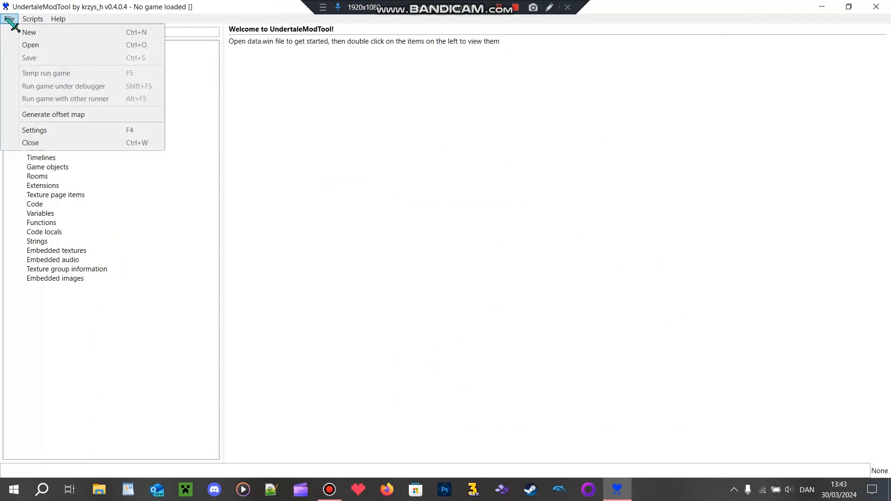
pyautogui.click(30, 45)
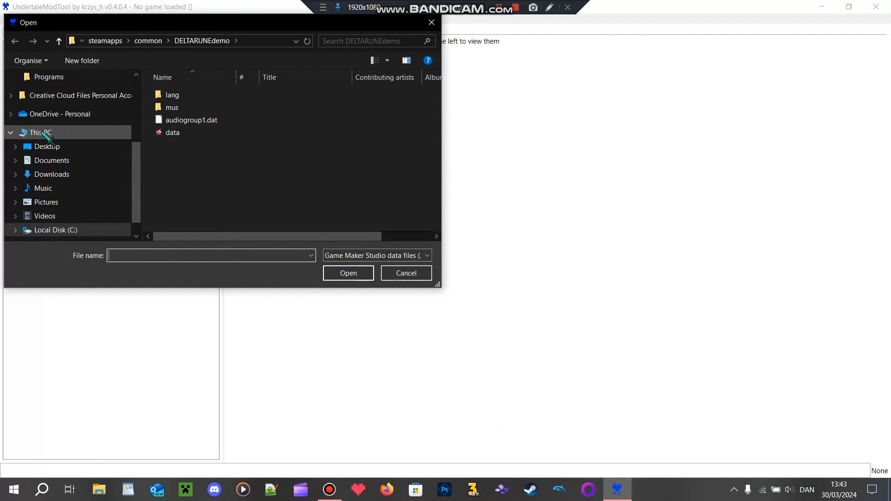
pyautogui.click(47, 146)
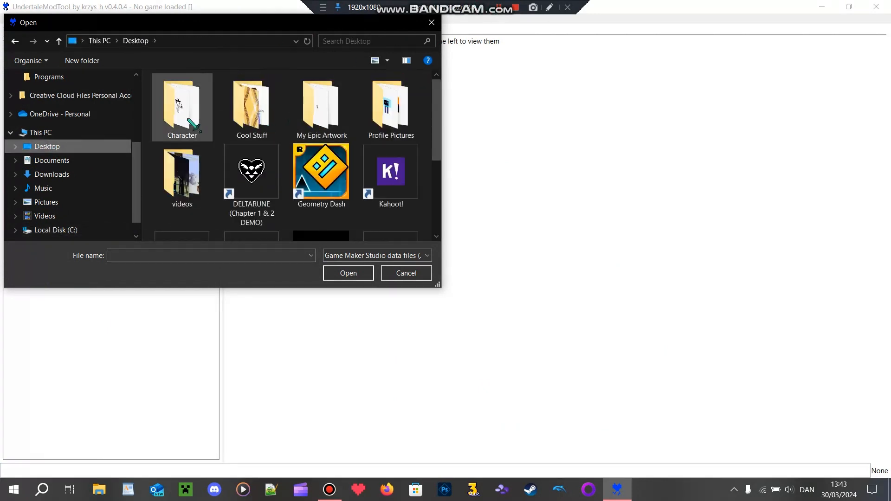
pyautogui.doubleClick(251, 106)
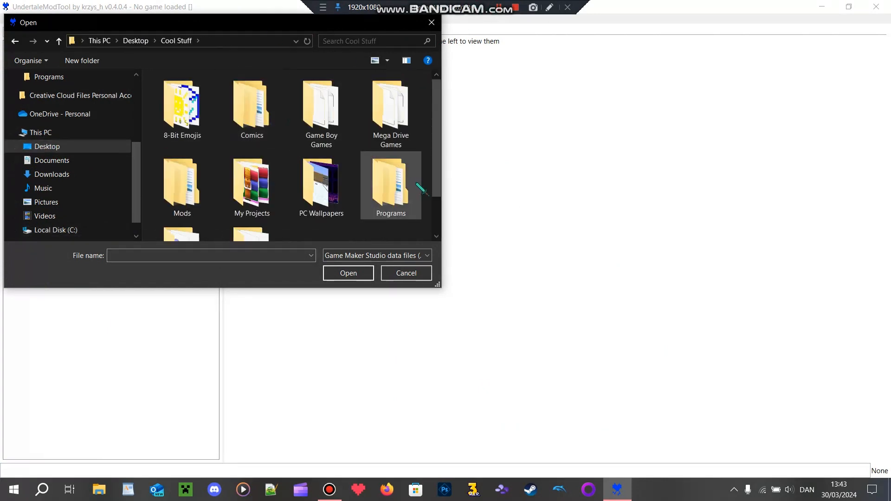
pyautogui.doubleClick(390, 179)
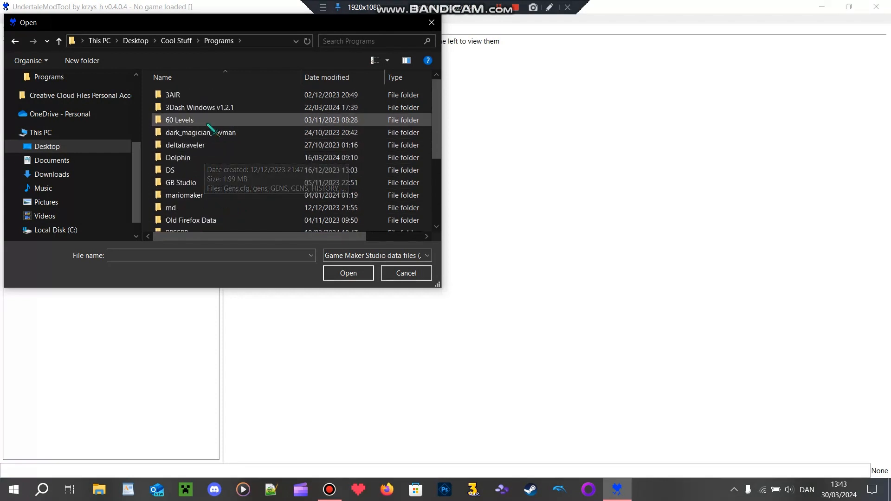
pyautogui.doubleClick(200, 132)
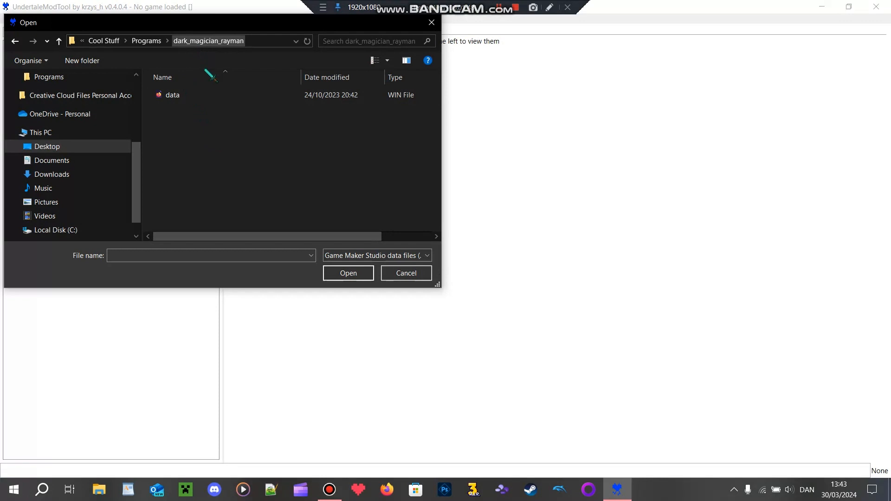
pyautogui.doubleClick(173, 95)
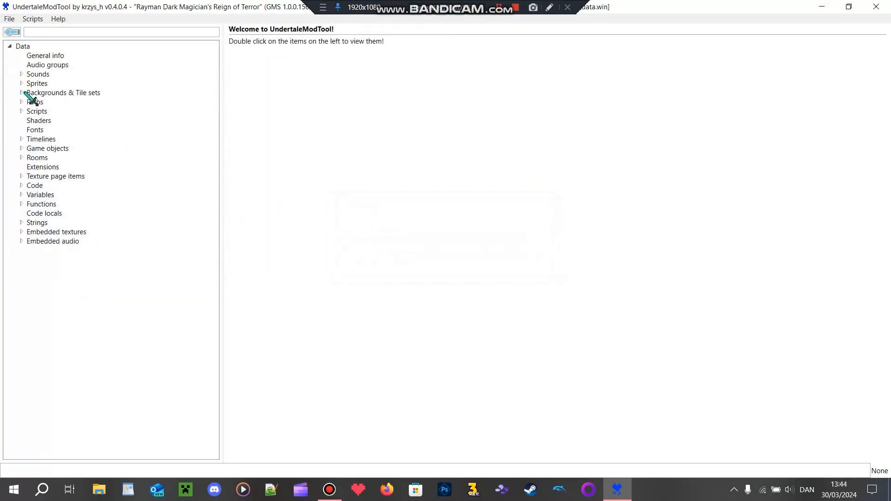
# Open pathLumL from the Paths list in the editor, then collapse Paths
pyautogui.click(21, 101)
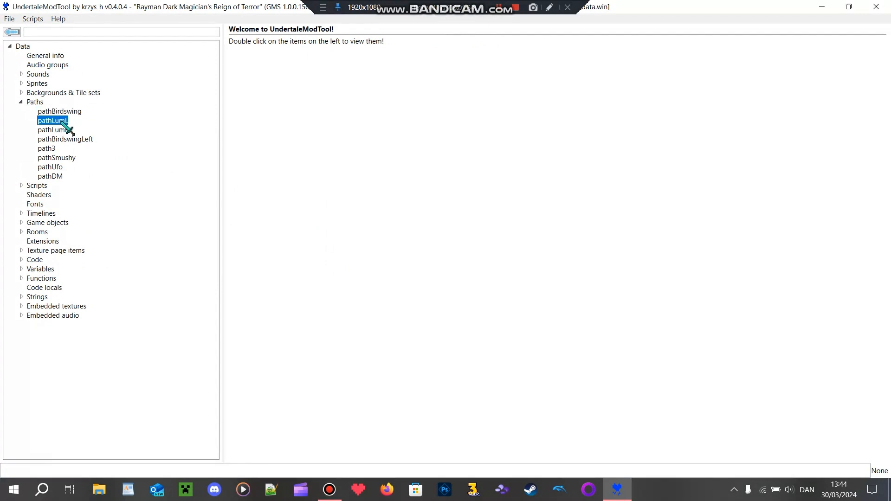
pyautogui.doubleClick(52, 119)
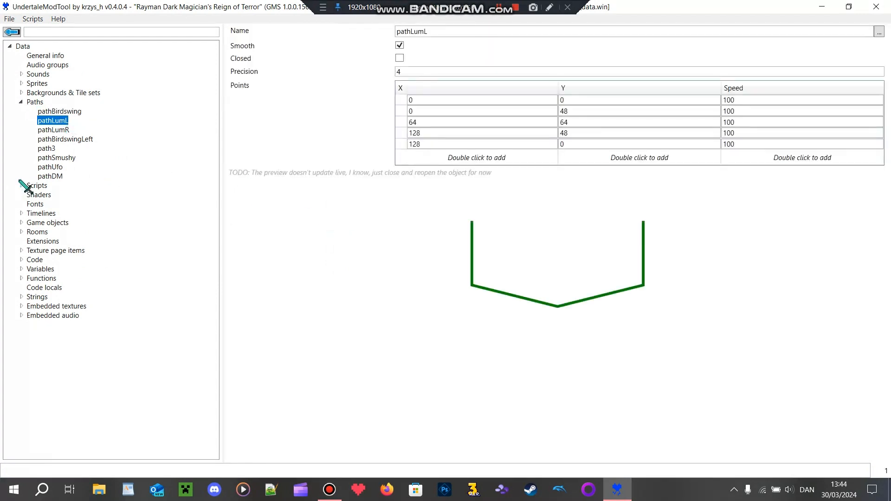
pyautogui.click(21, 101)
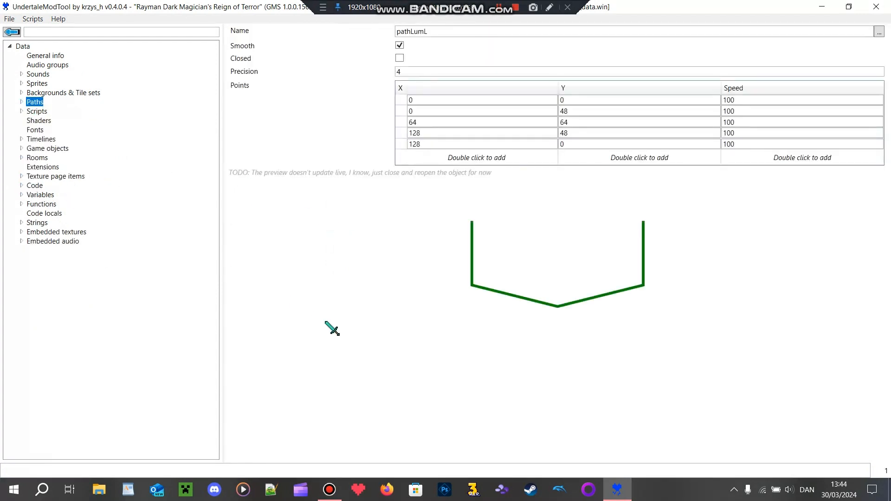